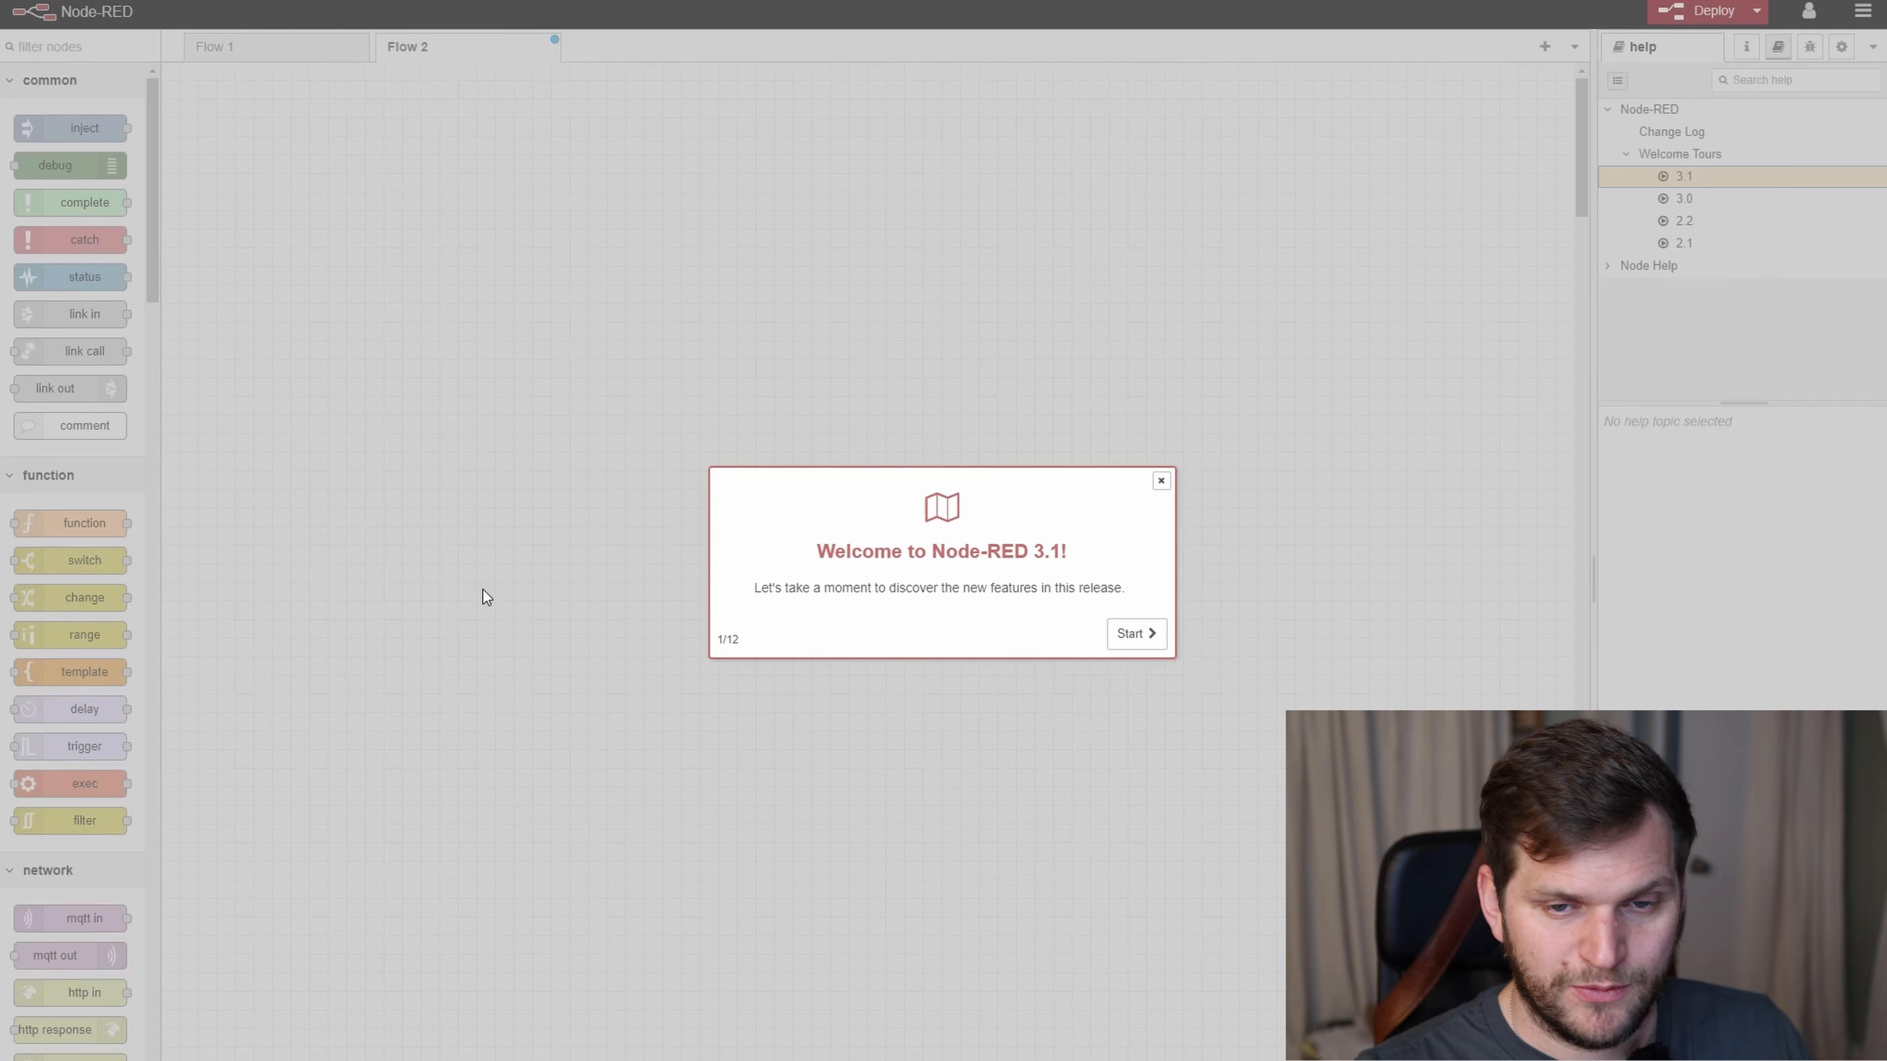
Step: Dismiss the 'Welcome to Node-RED 3.1!' tour dialog to reveal the empty flow canvas
click(1159, 480)
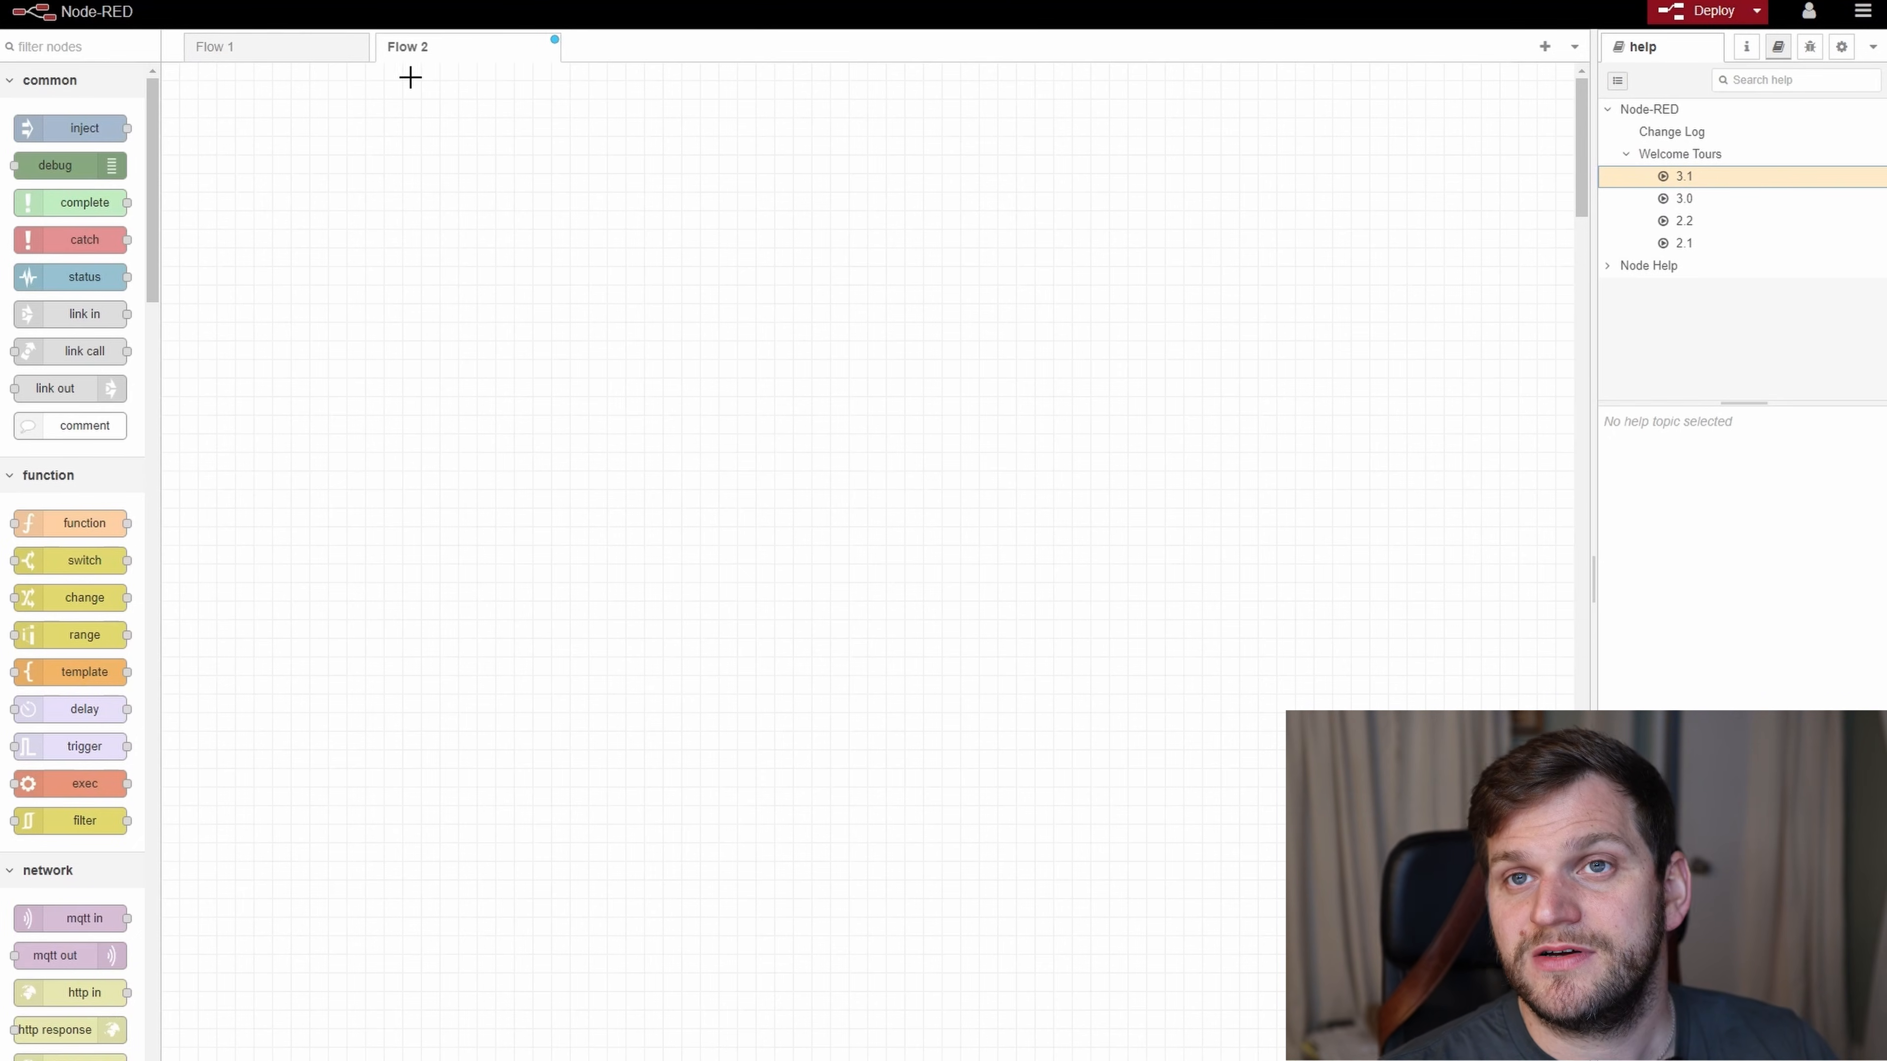
mouse_move(1011, 189)
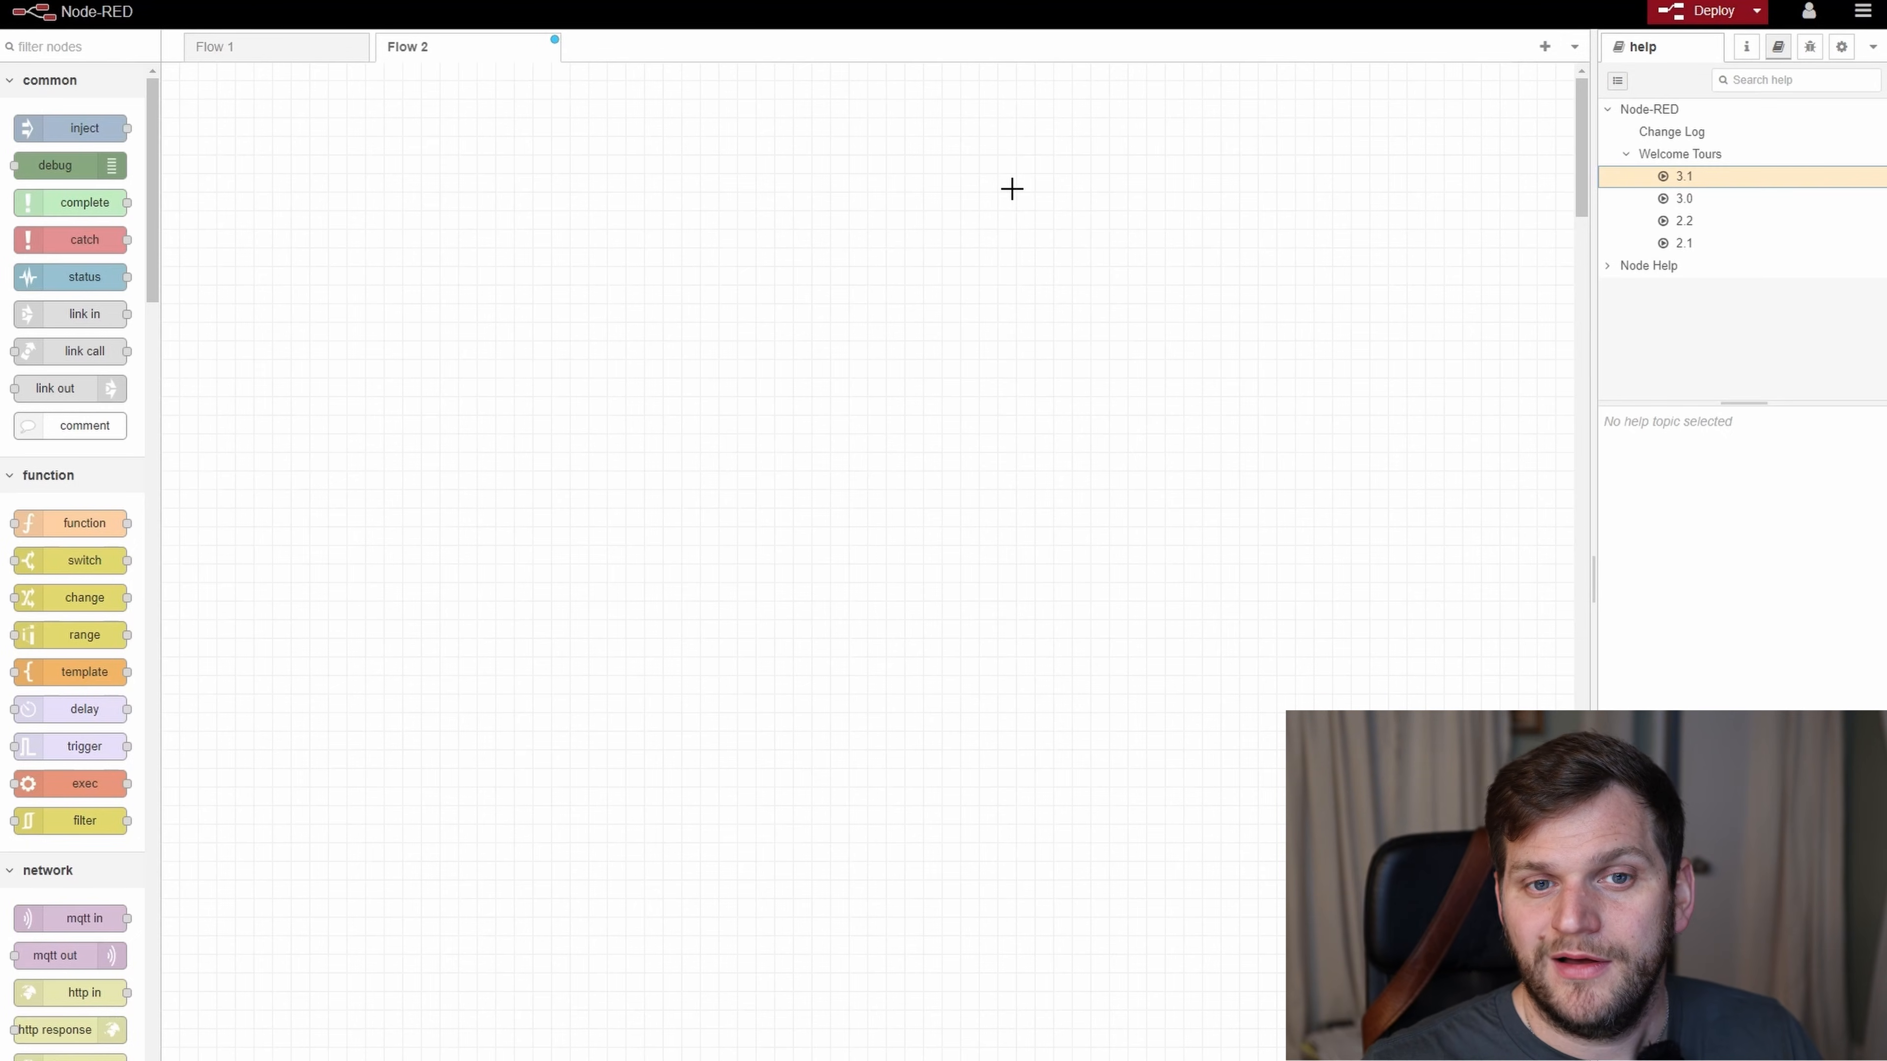
mouse_move(396, 96)
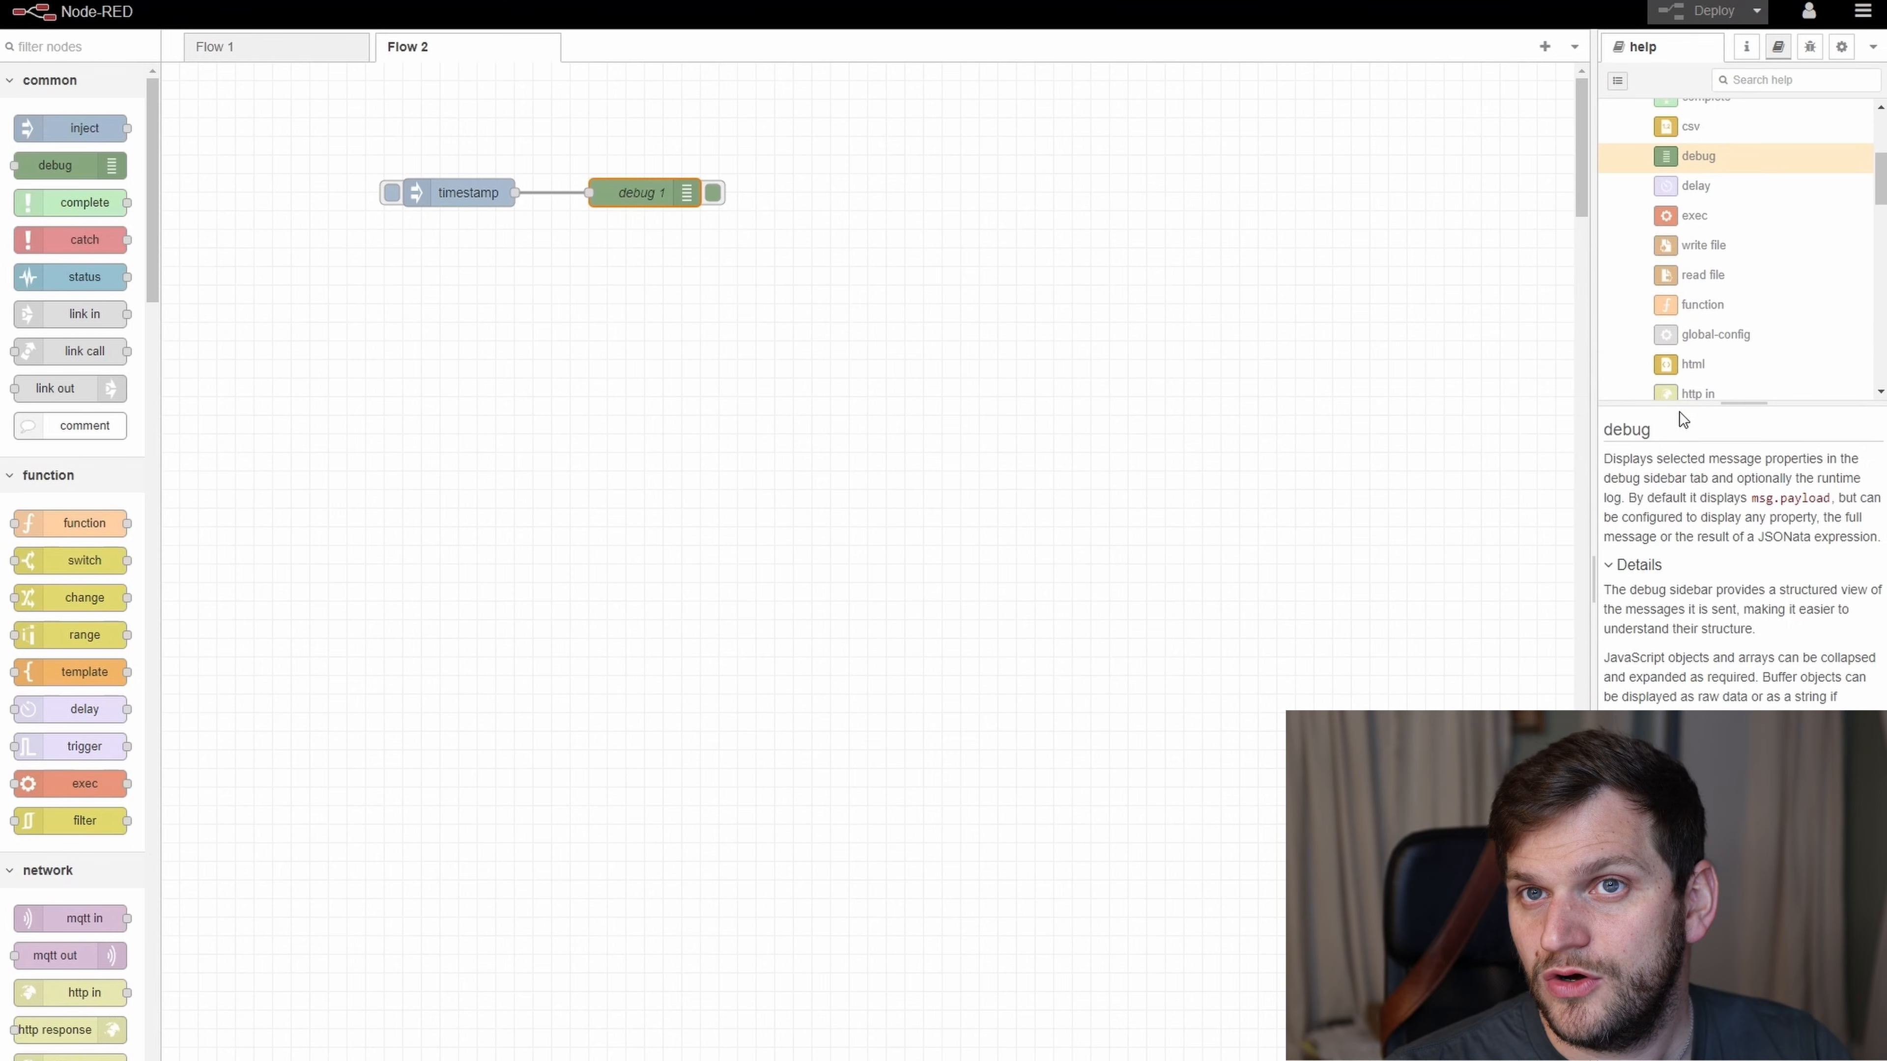
Step: Show the debug node's documentation in the right sidebar help tab
click(1862, 12)
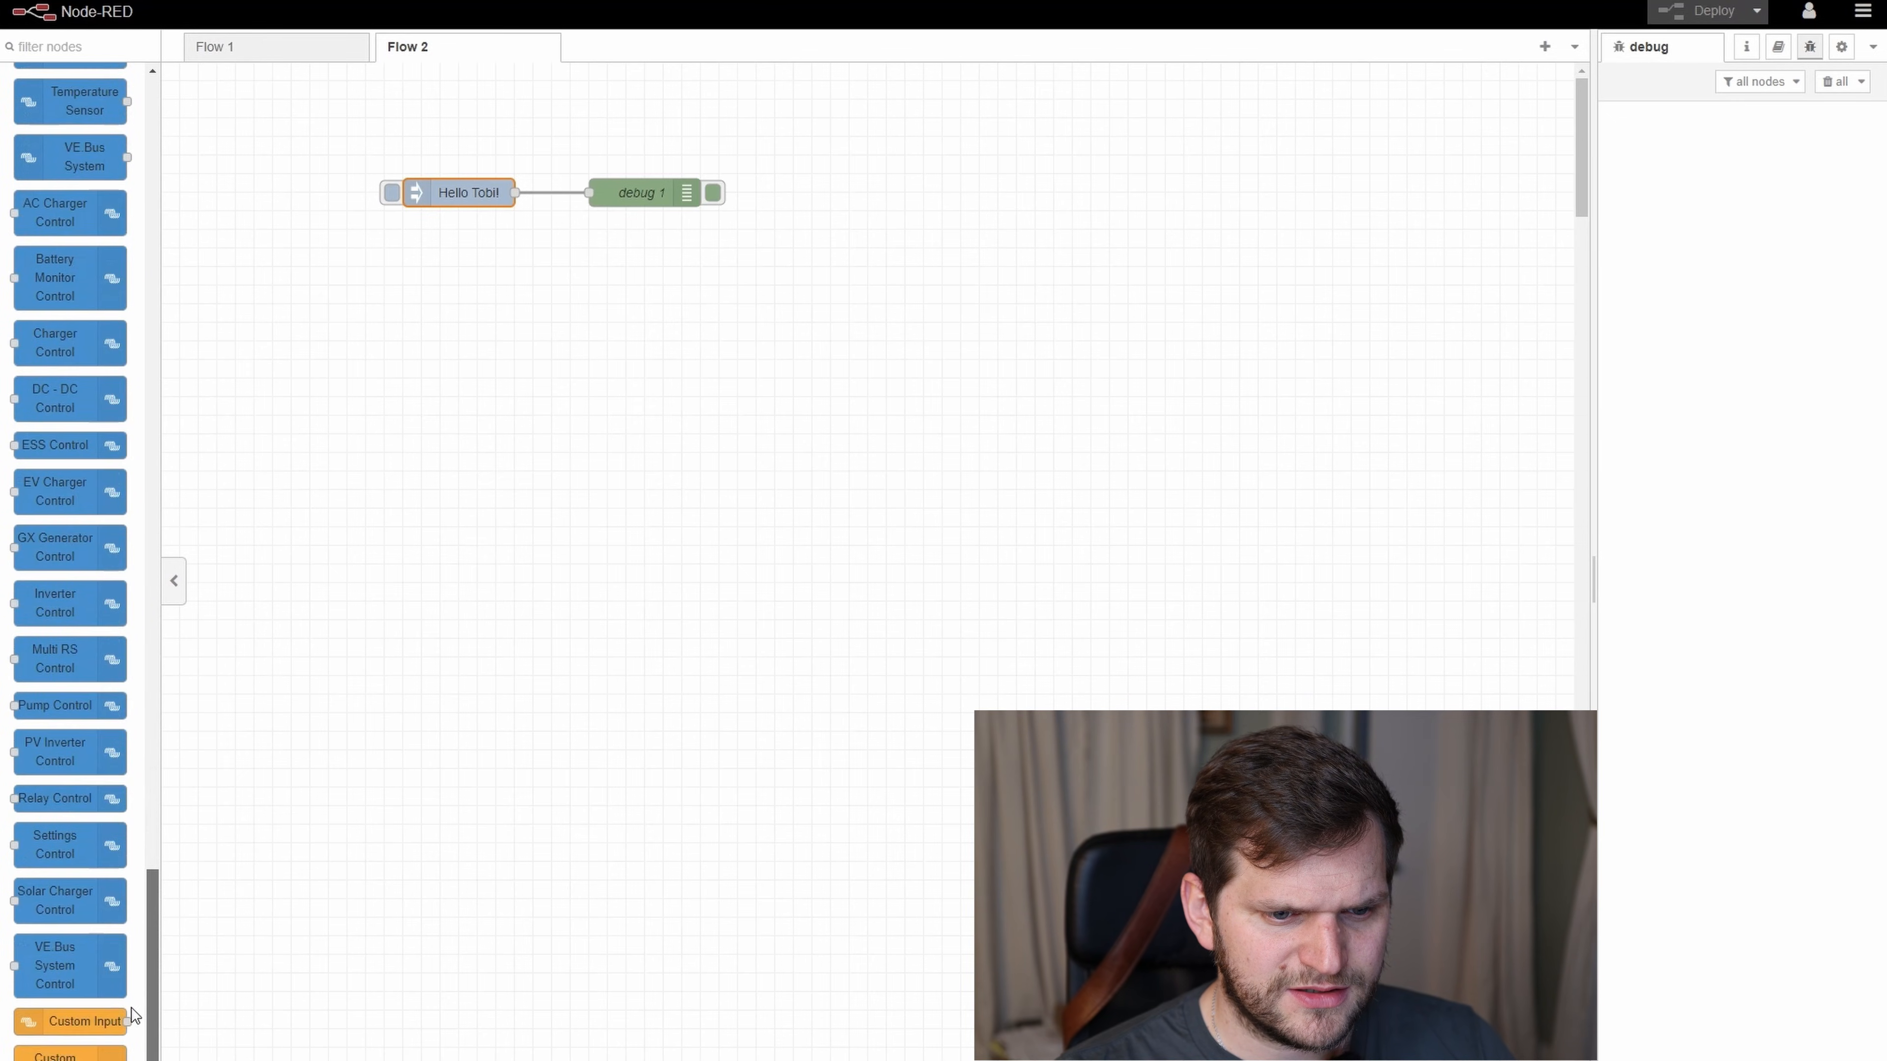
Step: Bring the Victron Energy section of the node palette into view
click(1424, 434)
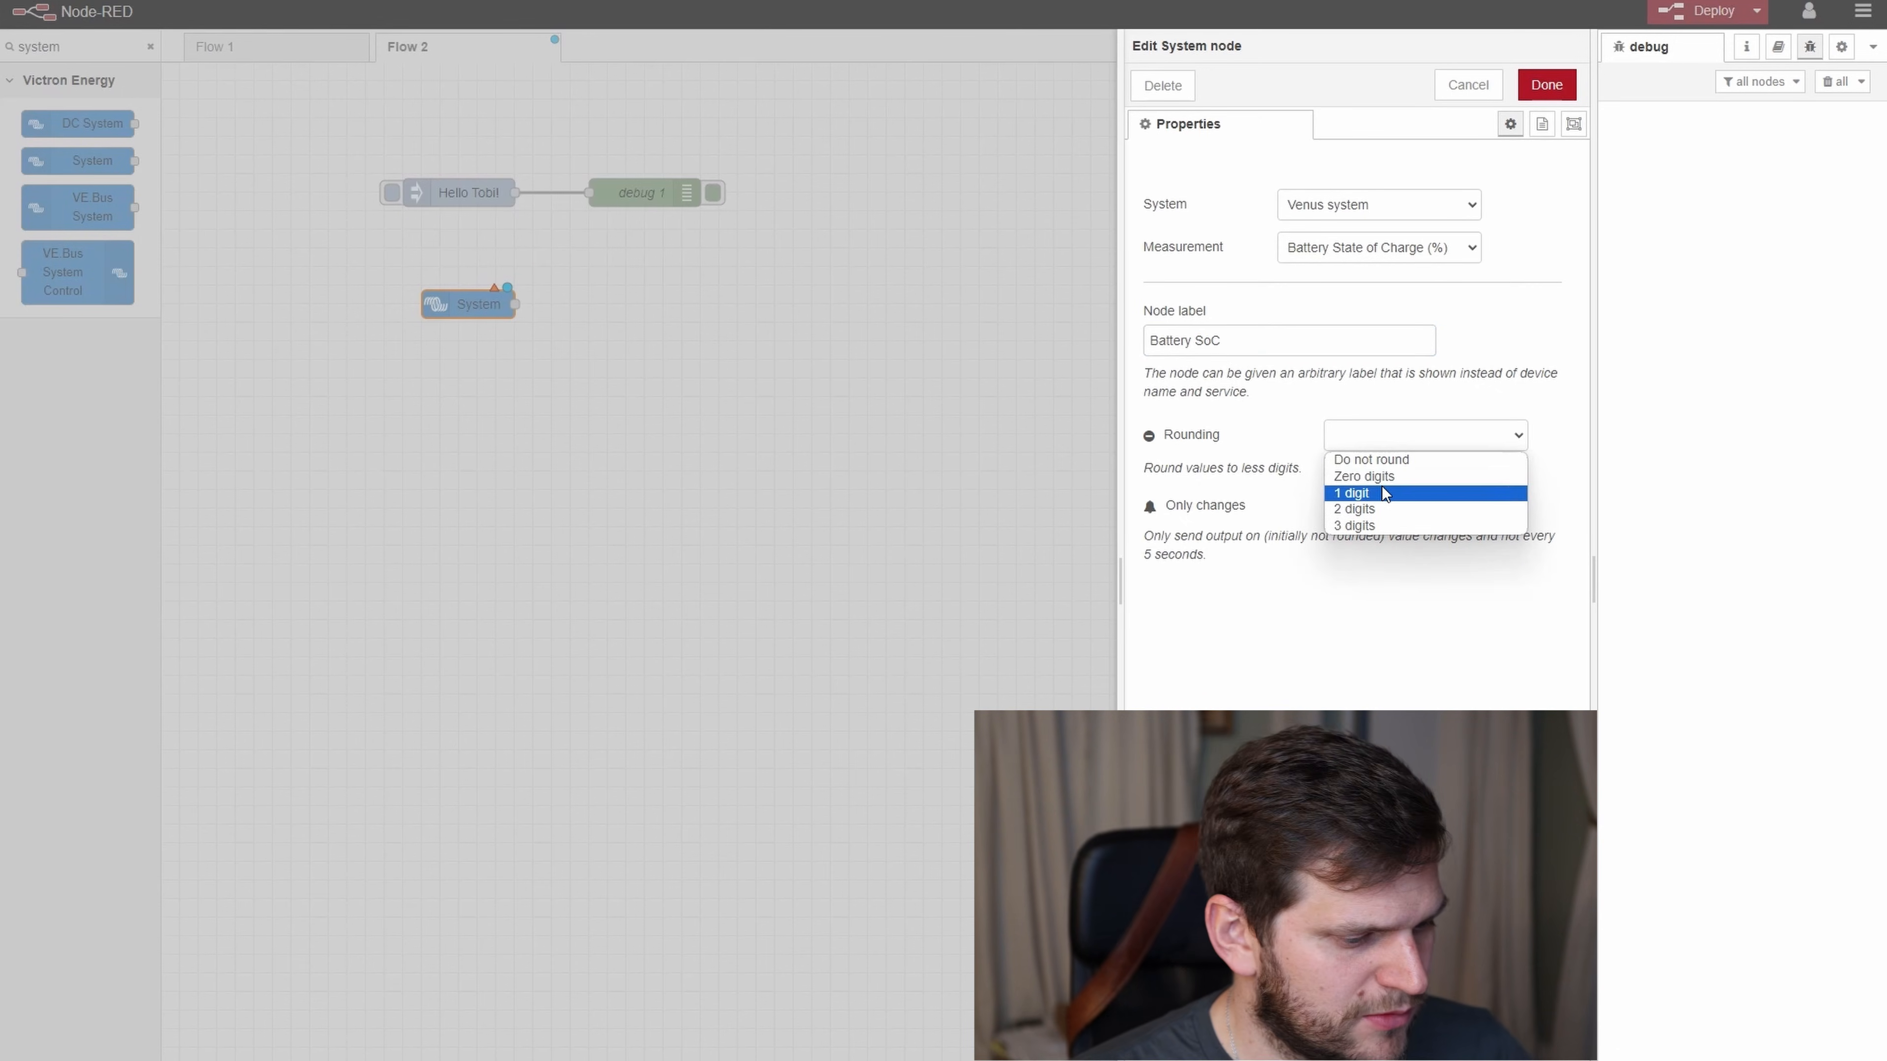